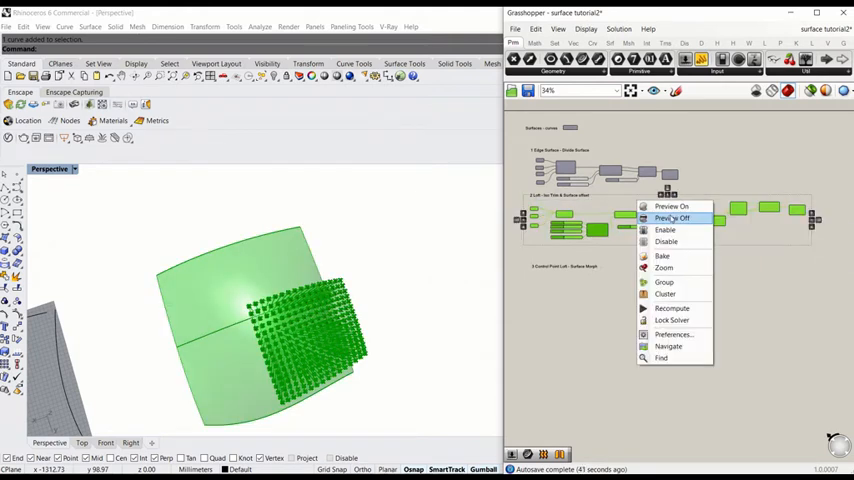
Switch off the old group's preview and assign a Rhino curve to the Curve parameter
click(672, 208)
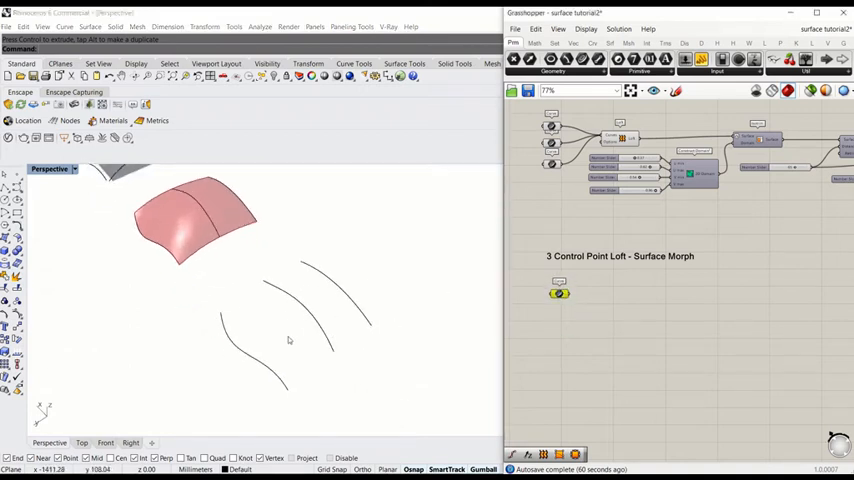
mouse_move(326, 304)
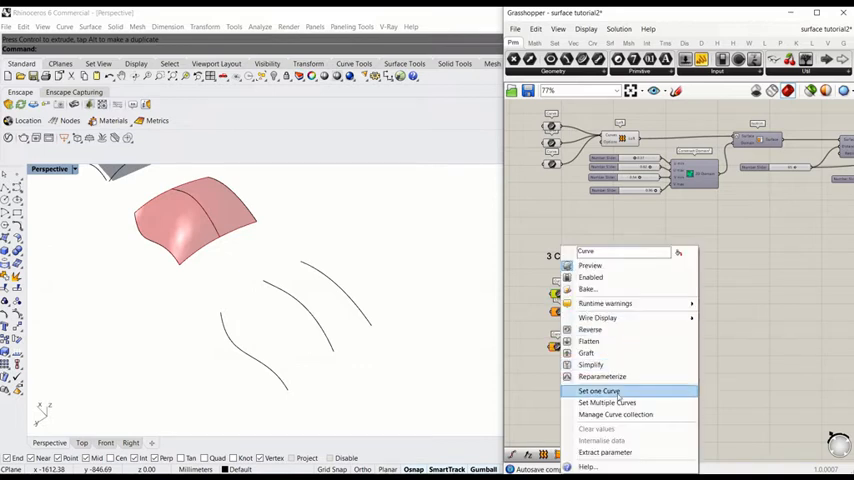
click(598, 392)
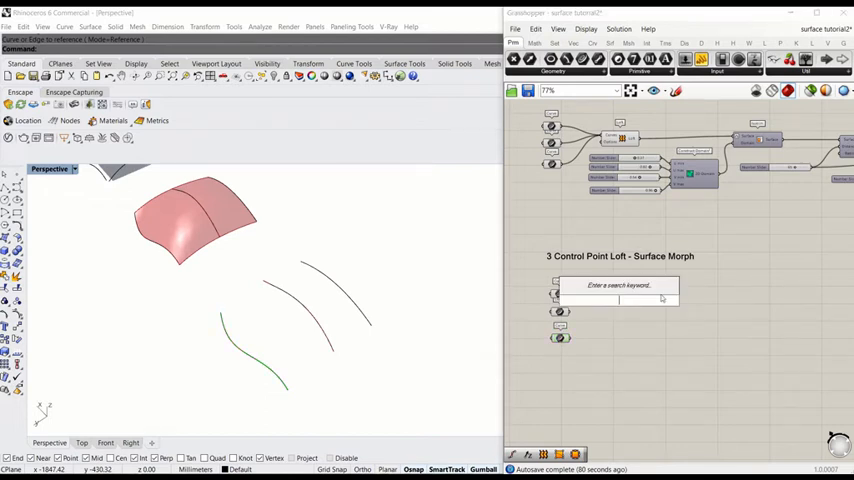
Search 'cont' to add a Control Point Loft fed by the three curve parameters
text(cont)
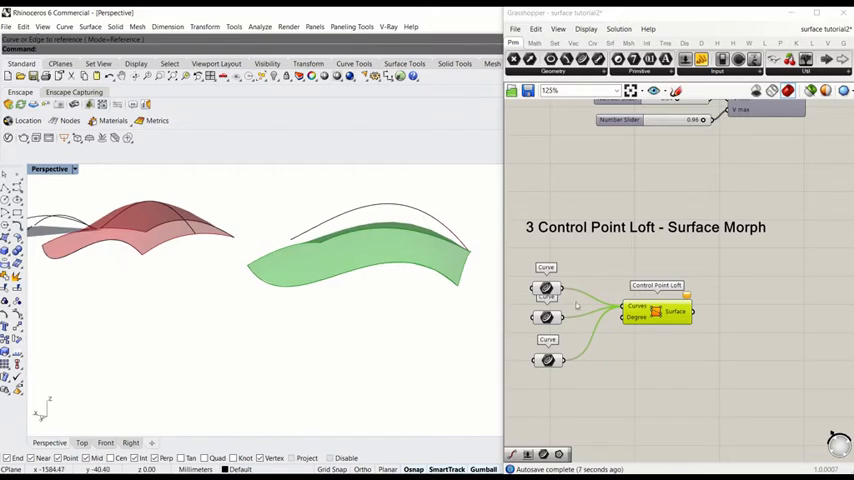
mouse_move(290, 244)
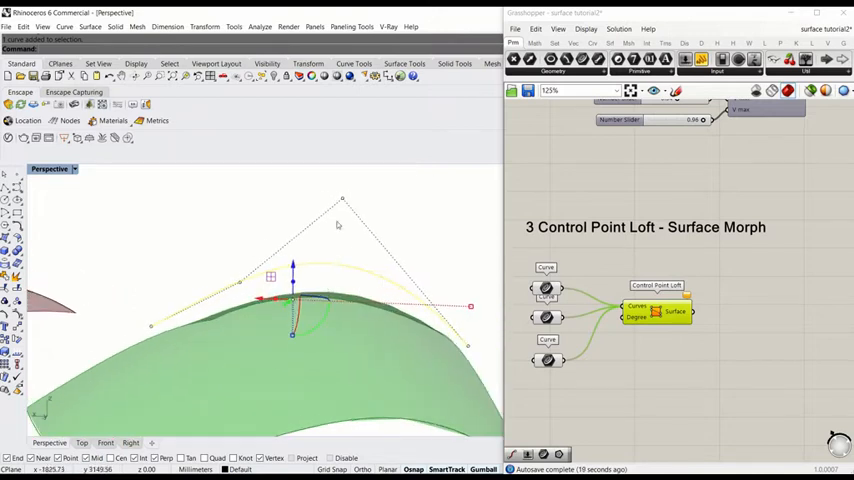
mouse_move(436, 354)
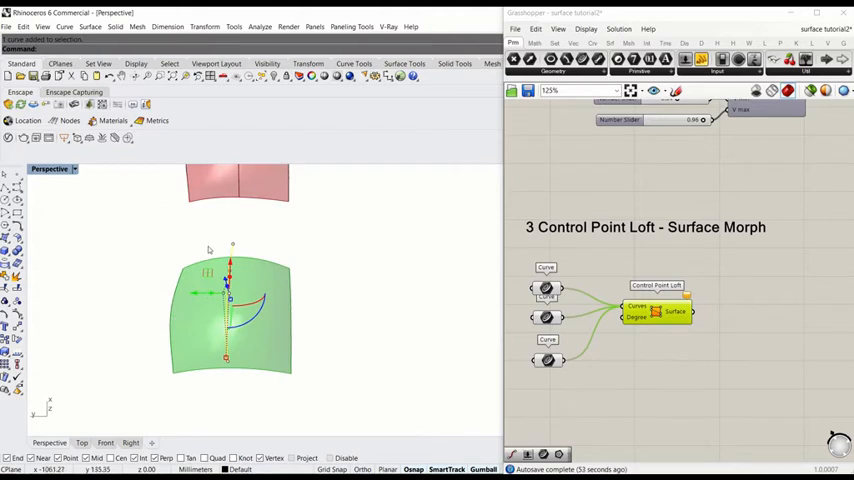
mouse_move(180, 336)
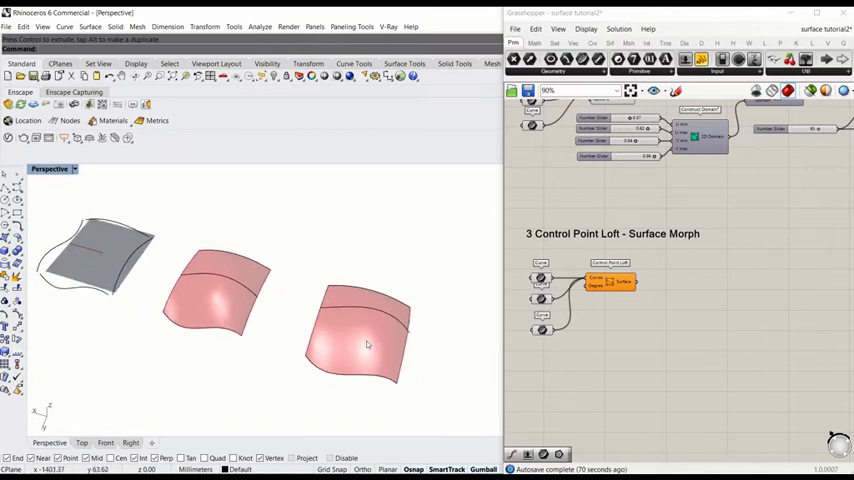
mouse_move(360, 352)
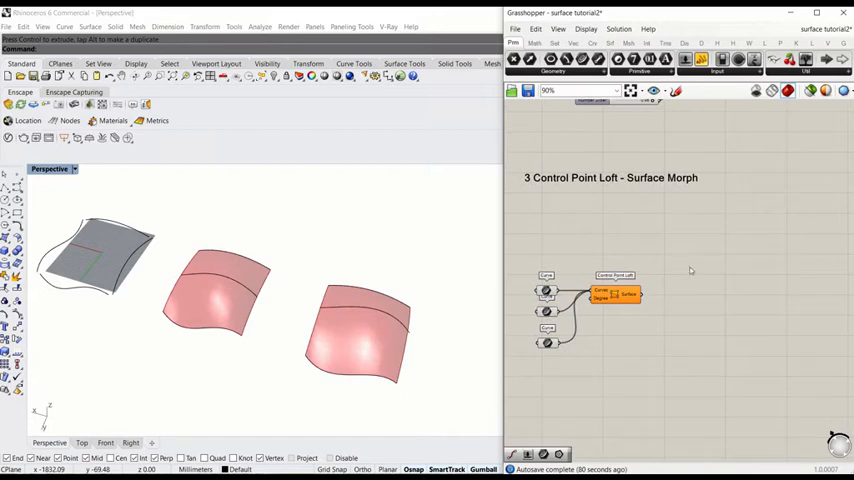
Turn off the earlier Loft component's preview so only the control point loft shows
click(636, 296)
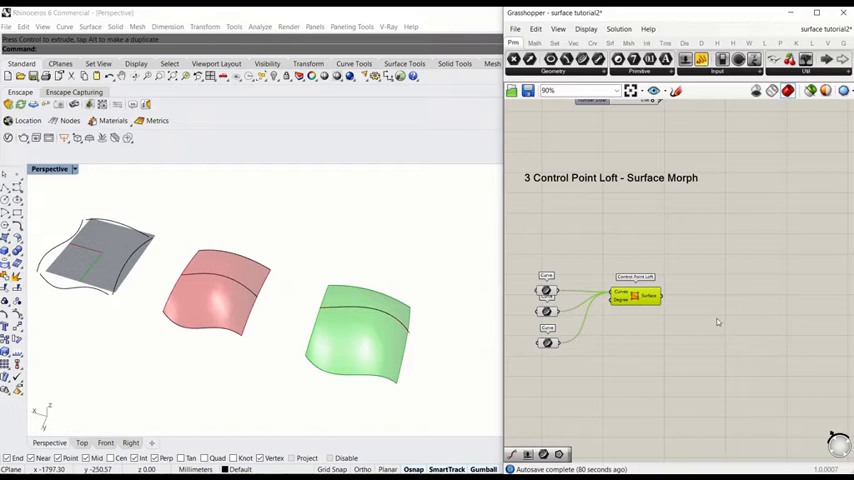
mouse_move(278, 352)
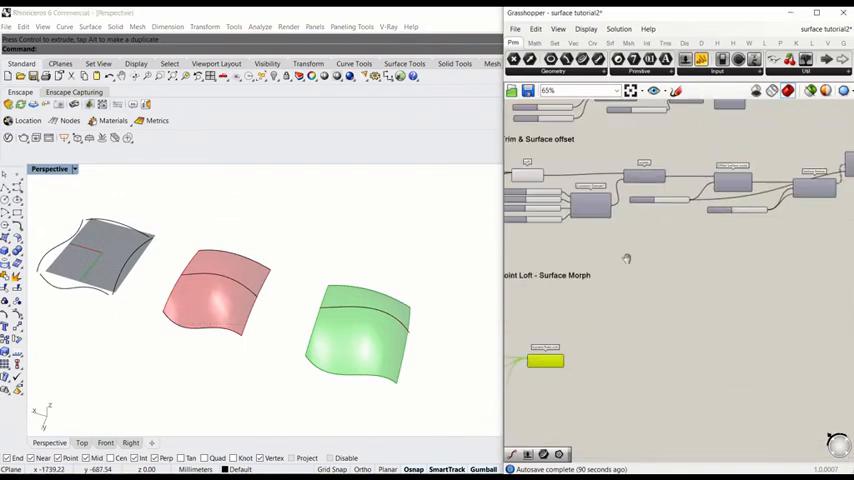
right_click(612, 210)
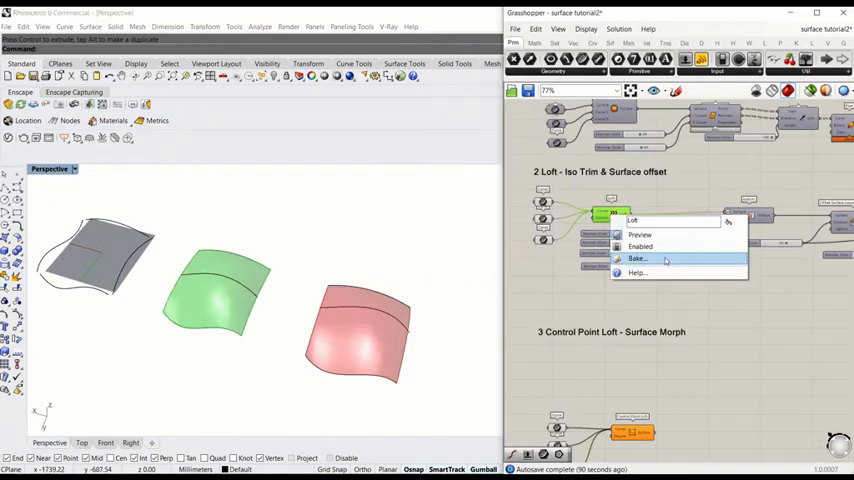
click(636, 258)
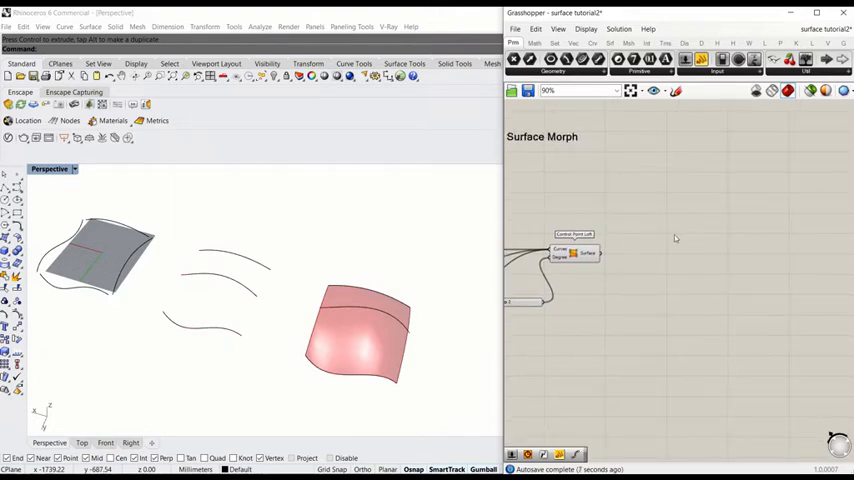
Place a Number Slider beside the Control Point Loft component
double_click(676, 238)
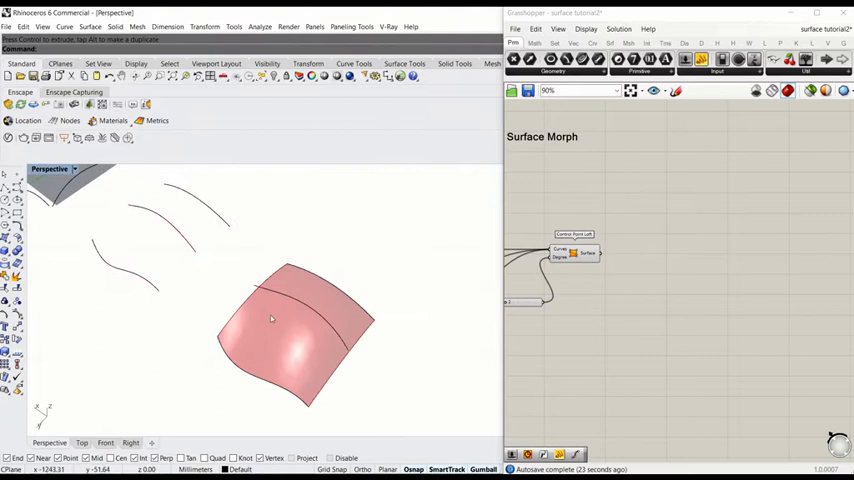
mouse_move(246, 276)
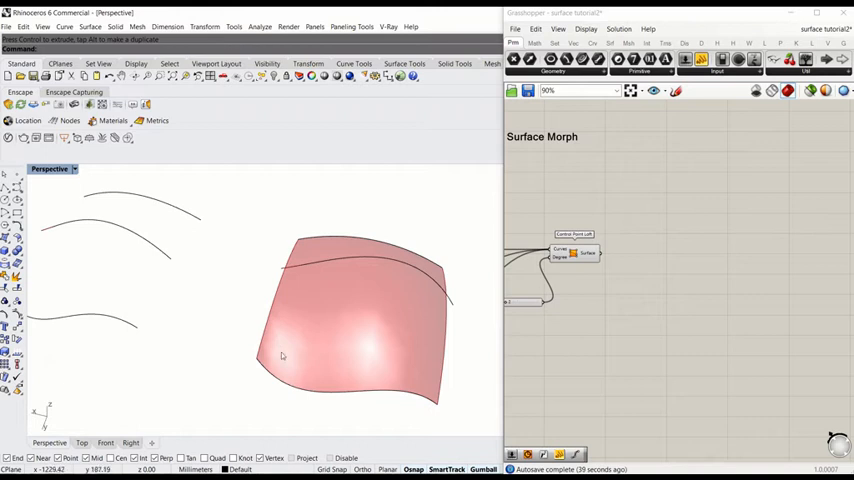
mouse_move(376, 332)
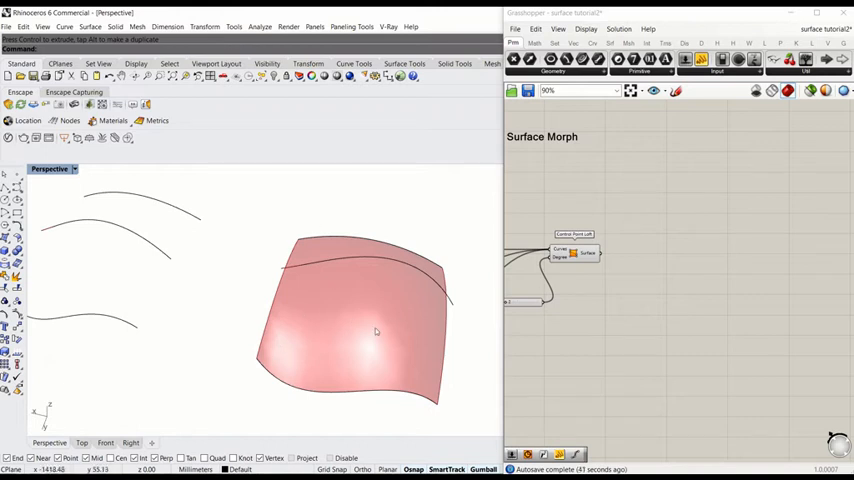
mouse_move(306, 340)
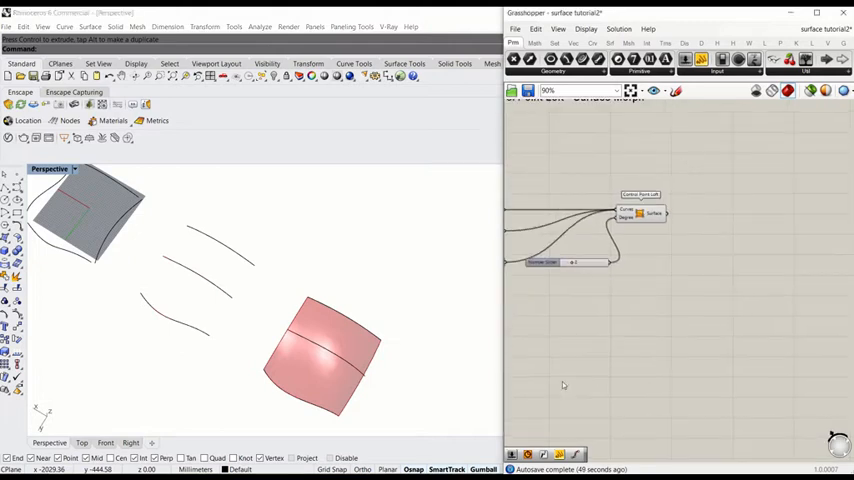
Add Circle and Polygon components with copied sliders, wiring one into the Circle radius
double_click(652, 260)
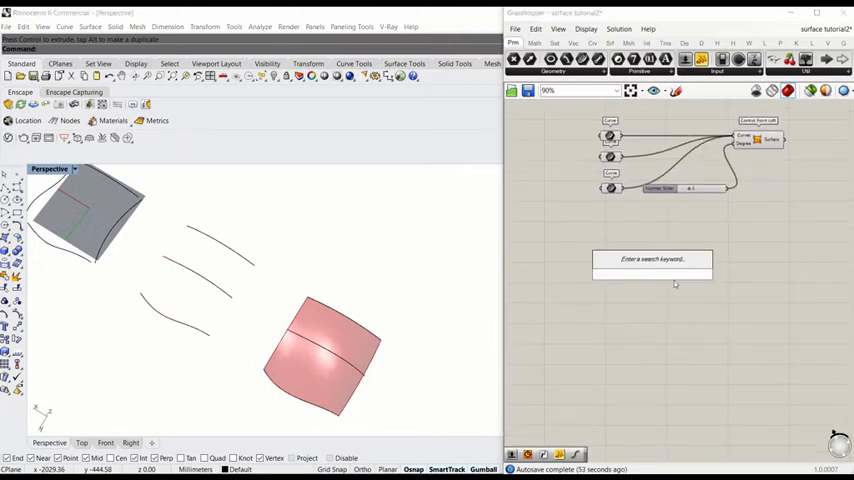
text(c)
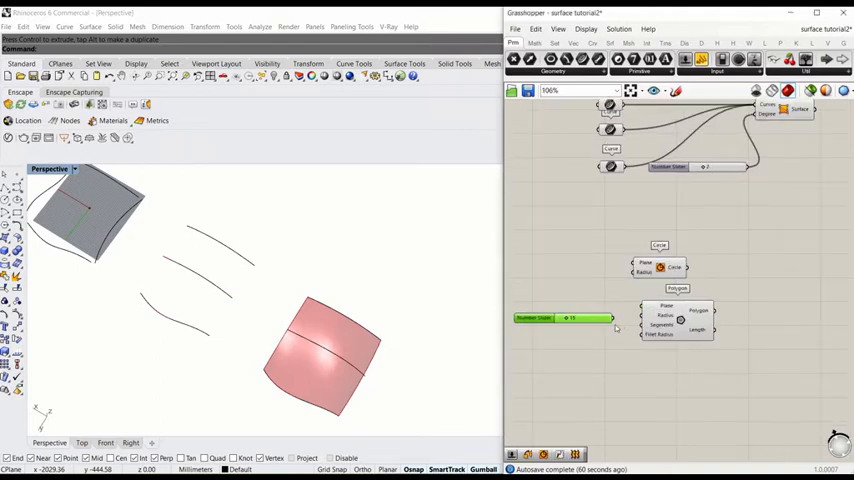
click(664, 320)
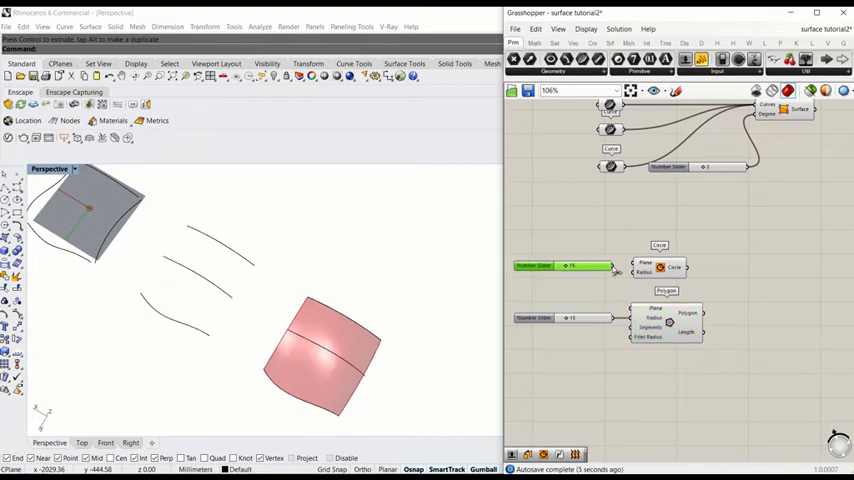
click(660, 268)
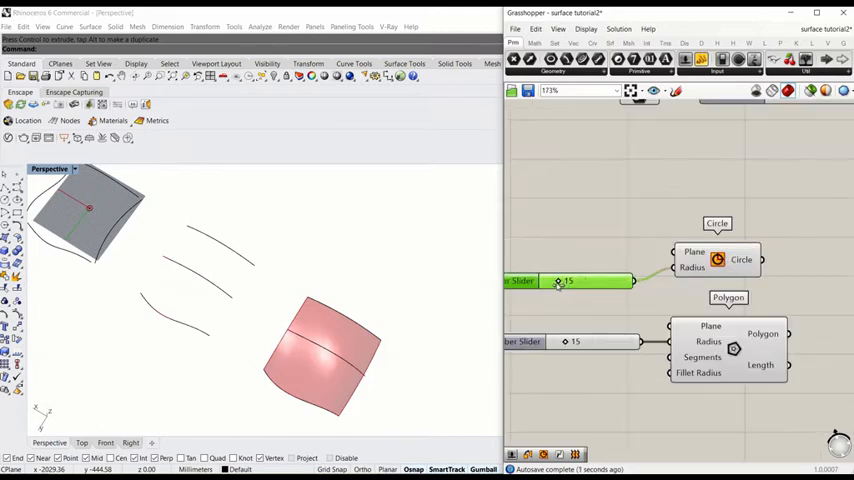
drag(564, 280, 560, 280)
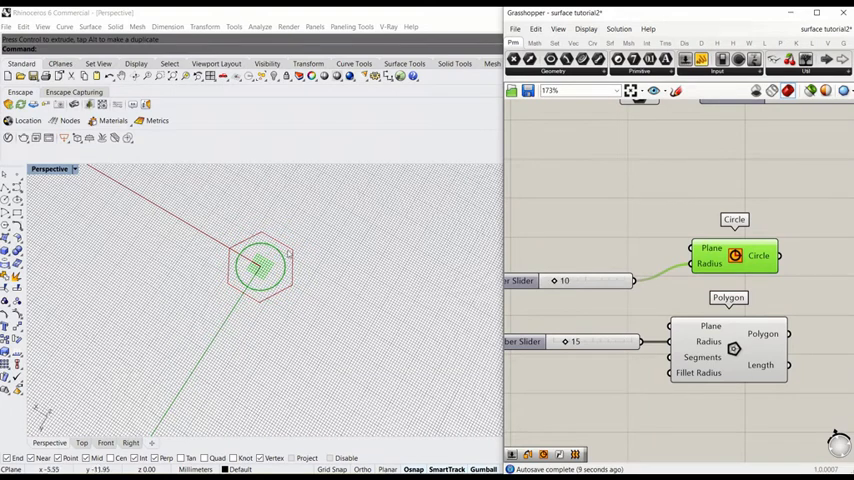
mouse_move(676, 348)
text(loft)
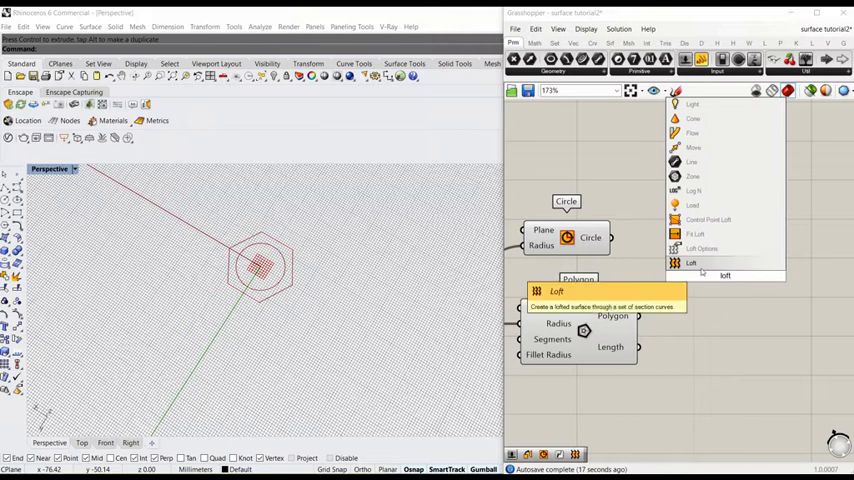
Extrude the lofted ring and cap its holes into a solid hexagonal cell
click(692, 262)
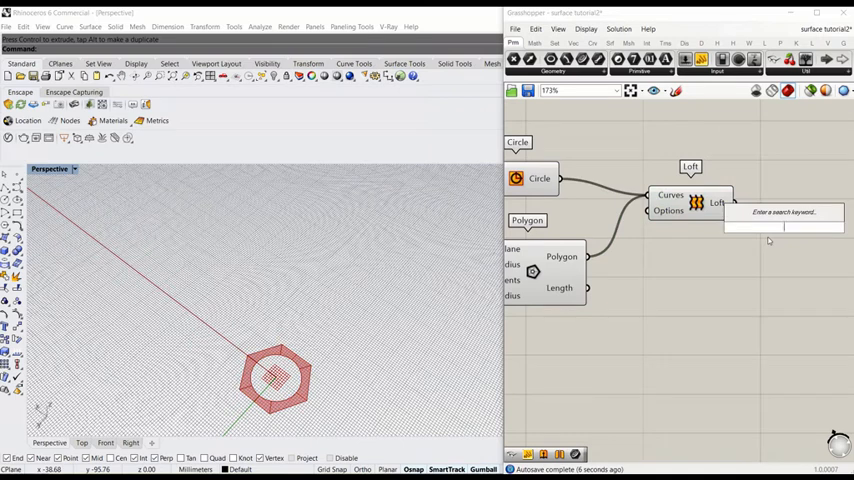
text(ext)
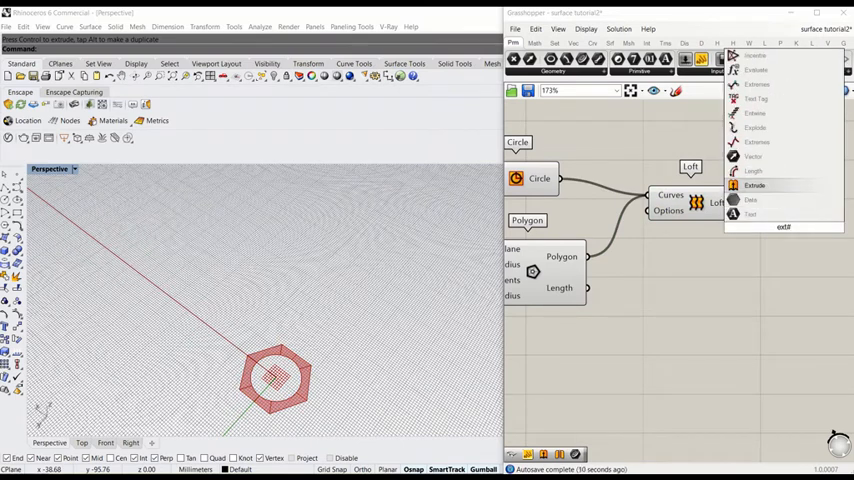
click(756, 184)
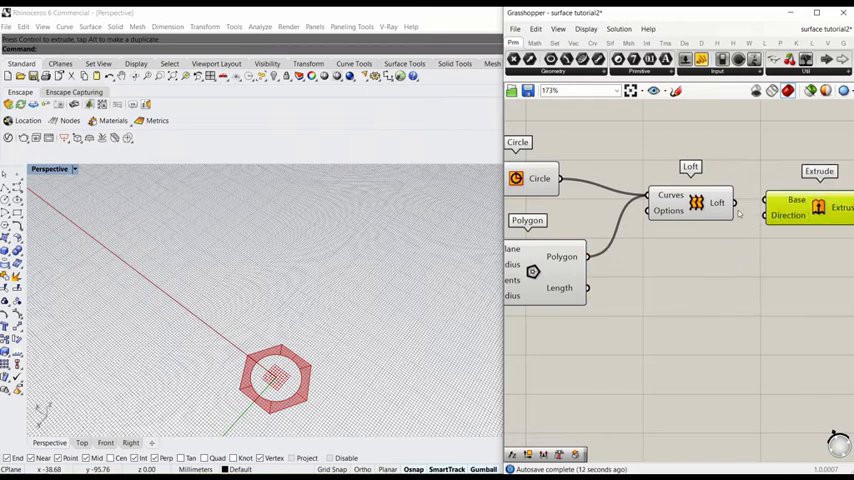
click(804, 216)
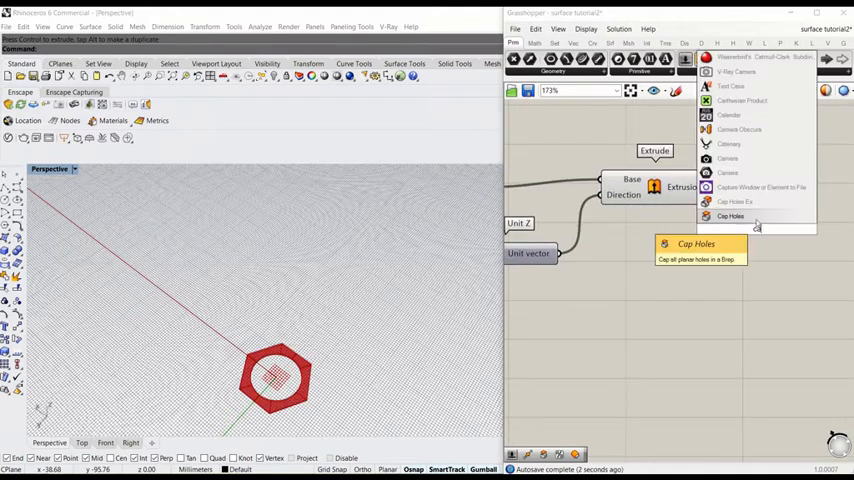
click(732, 216)
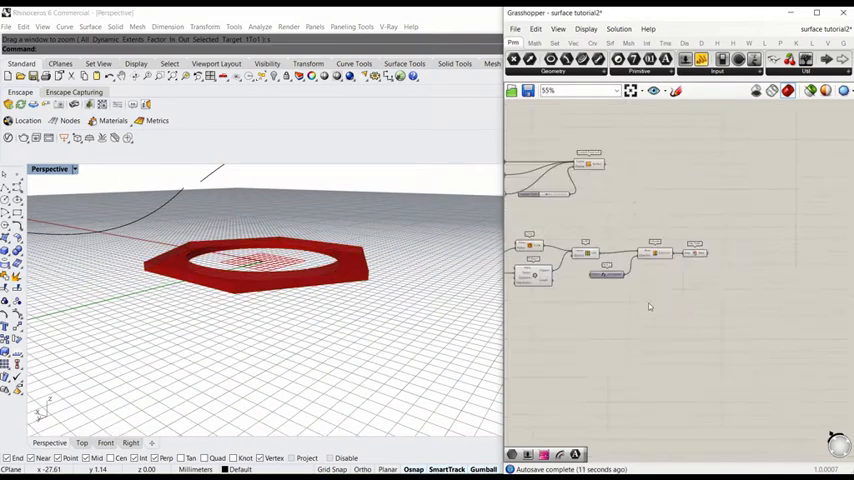
Add a Surface Morph component from a 'morph' search
double_click(648, 308)
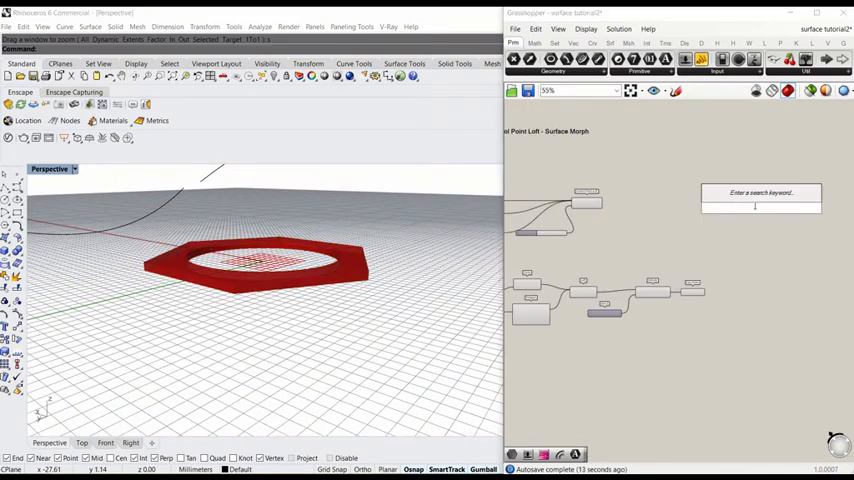
text(morph)
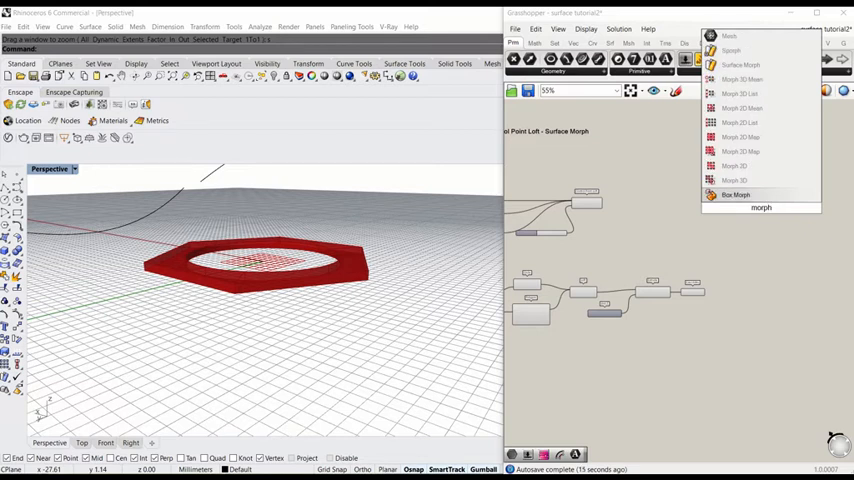
click(736, 194)
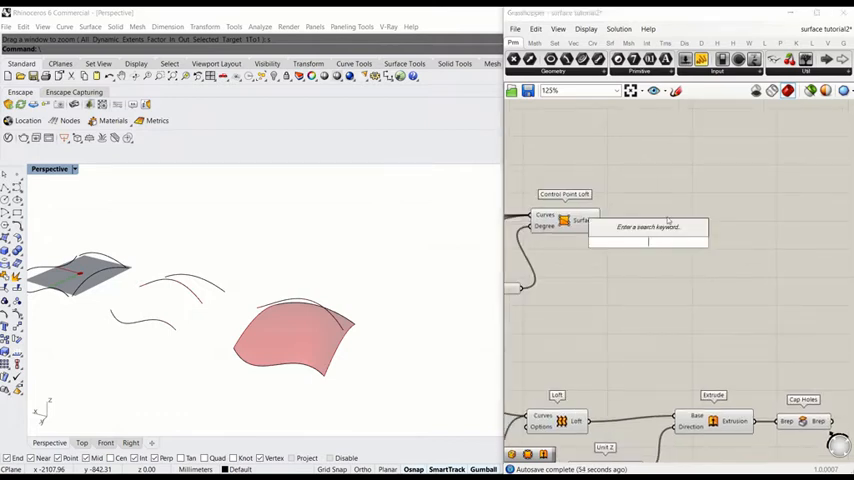
Add Isotrim and Divide Domain² to split the loft into a slider-driven grid of panels
click(648, 228)
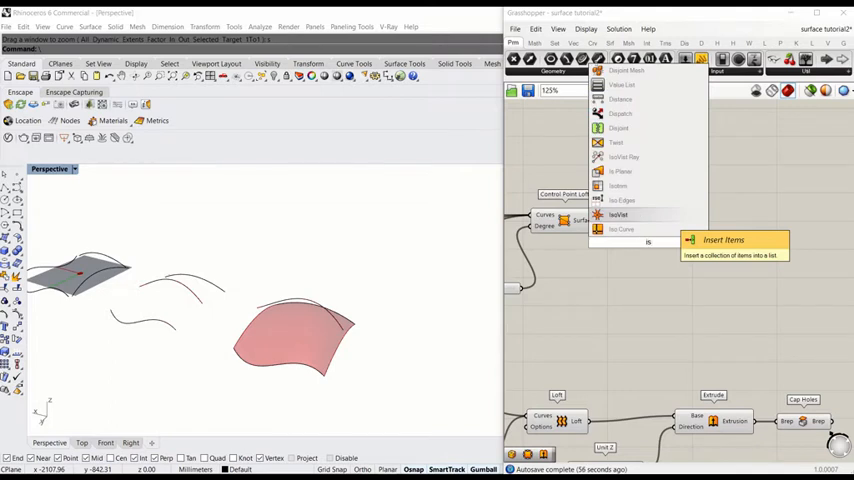
click(618, 214)
text(di)
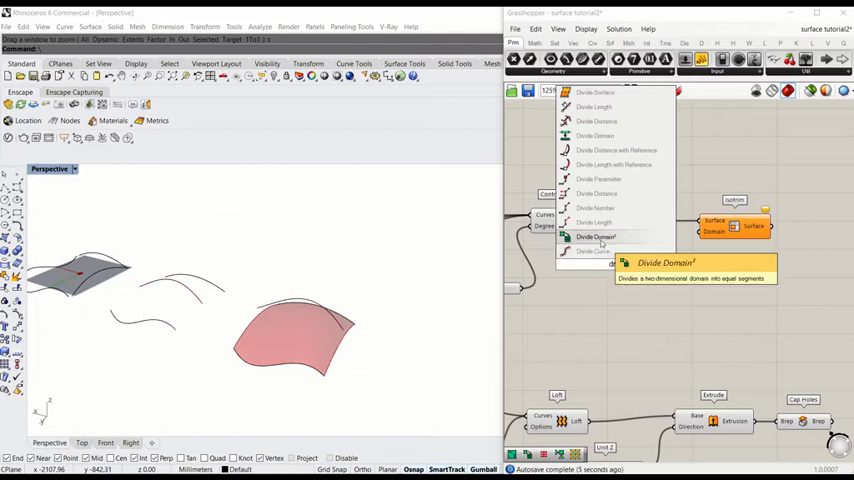
click(596, 236)
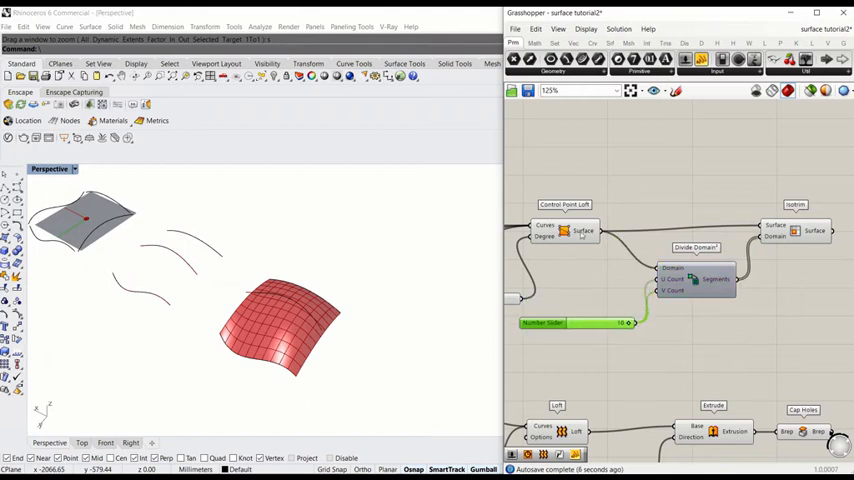
mouse_move(584, 232)
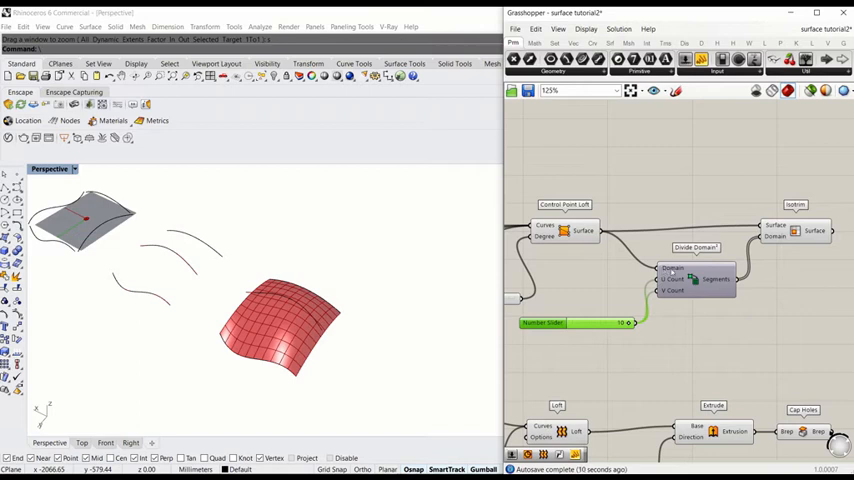
click(684, 278)
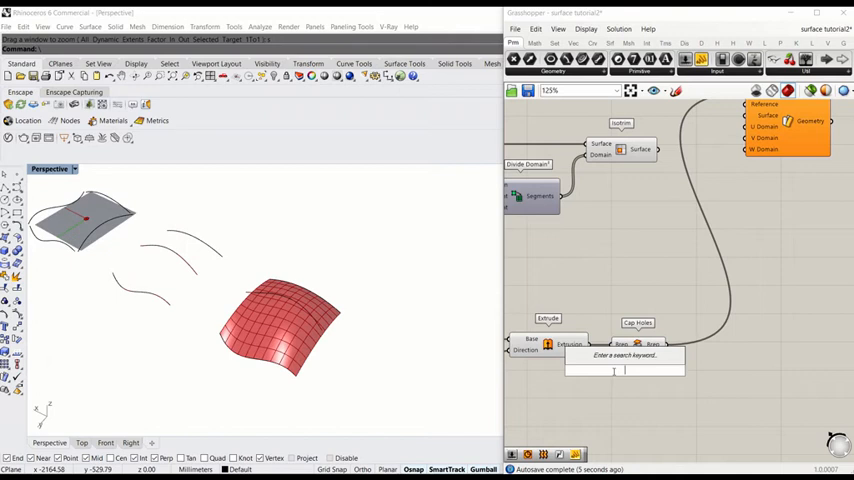
Add a Bounding Box around the cell and reparameterize the Surface Morph surface input
text(boun)
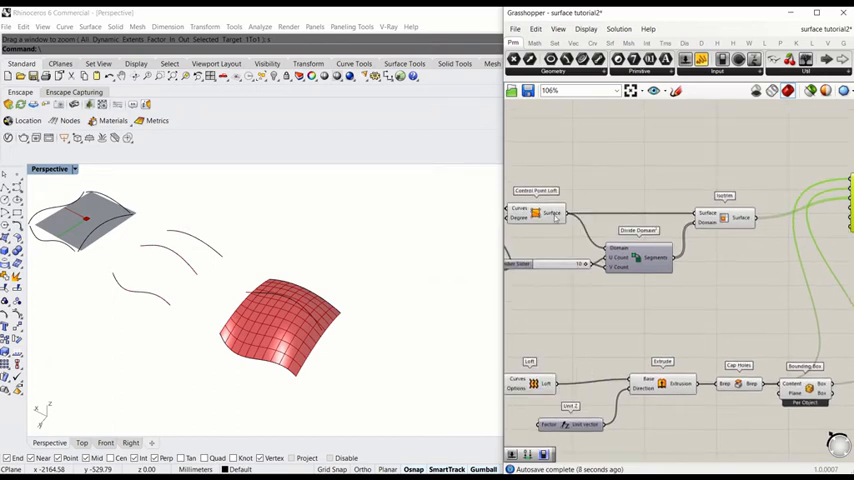
right_click(572, 232)
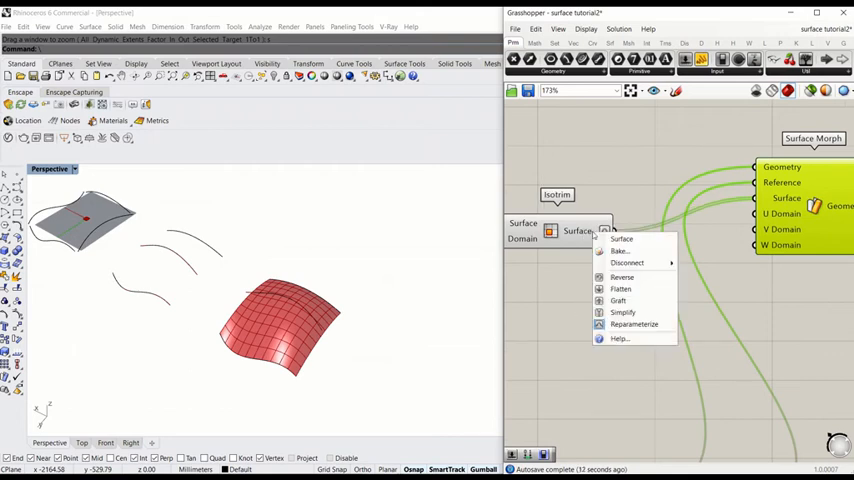
click(634, 324)
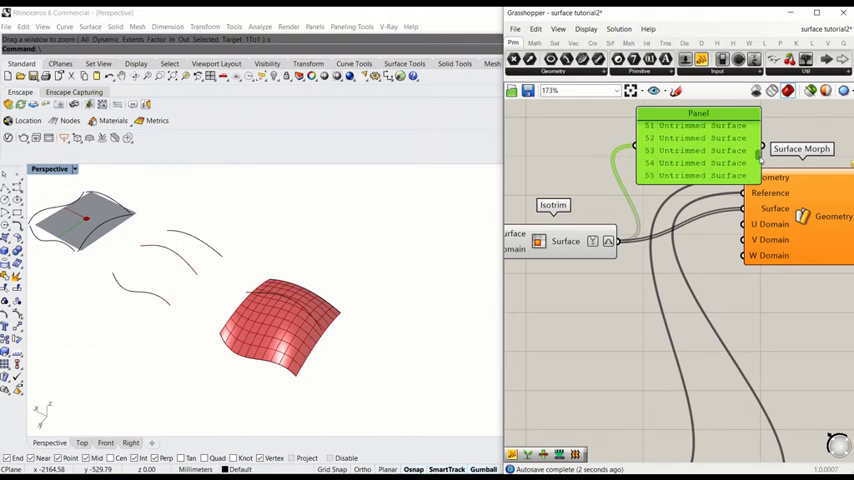
scroll(up, 3)
text(construct domain)
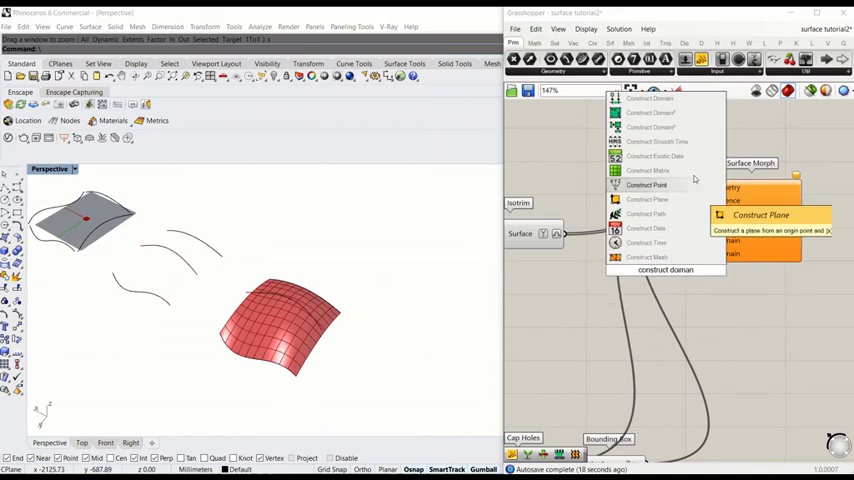
mouse_move(652, 128)
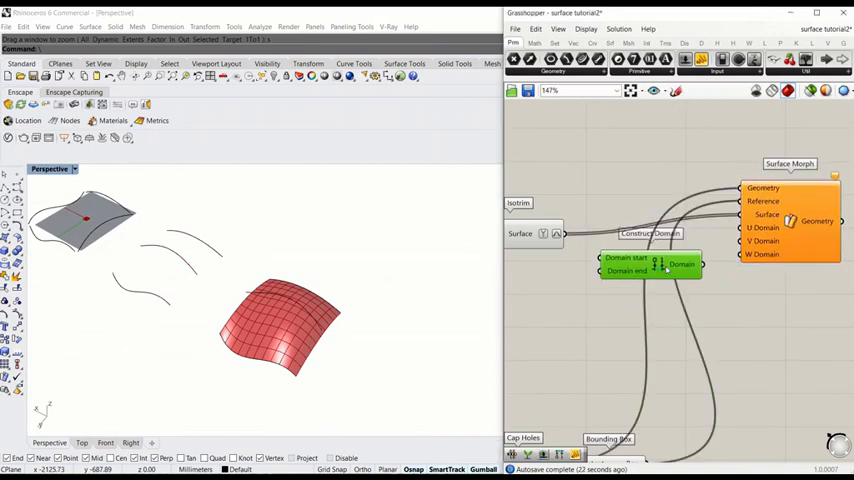
mouse_move(628, 272)
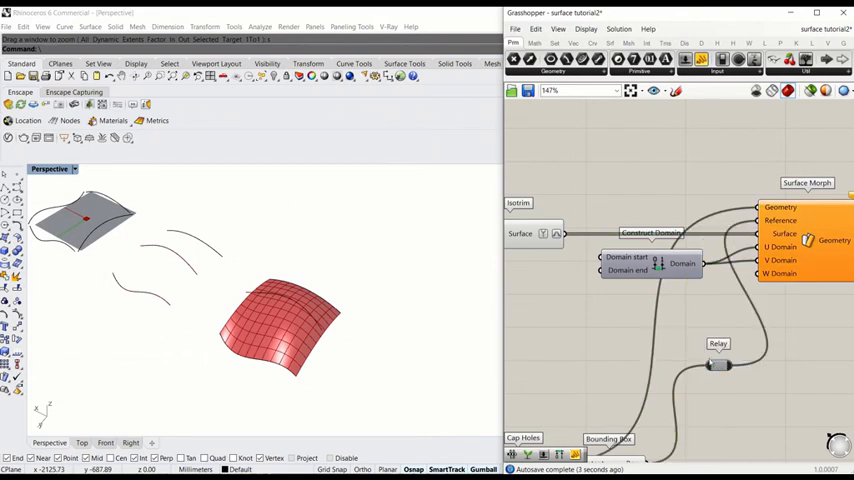
mouse_move(704, 294)
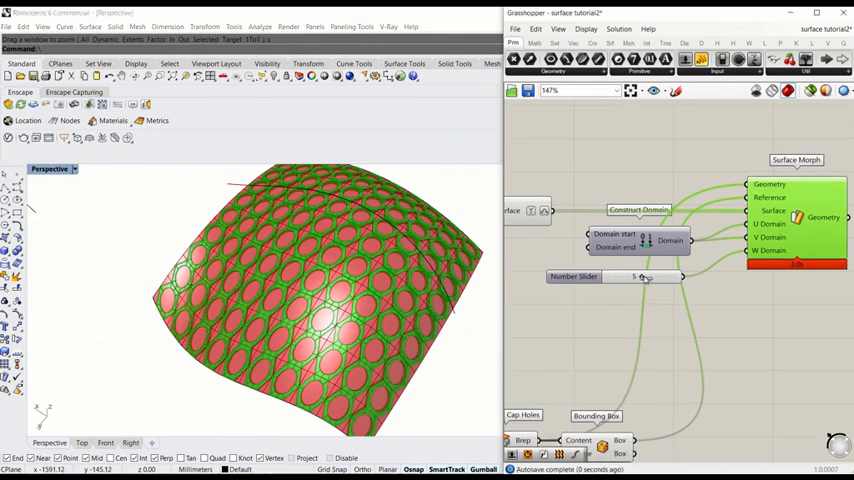
mouse_move(482, 348)
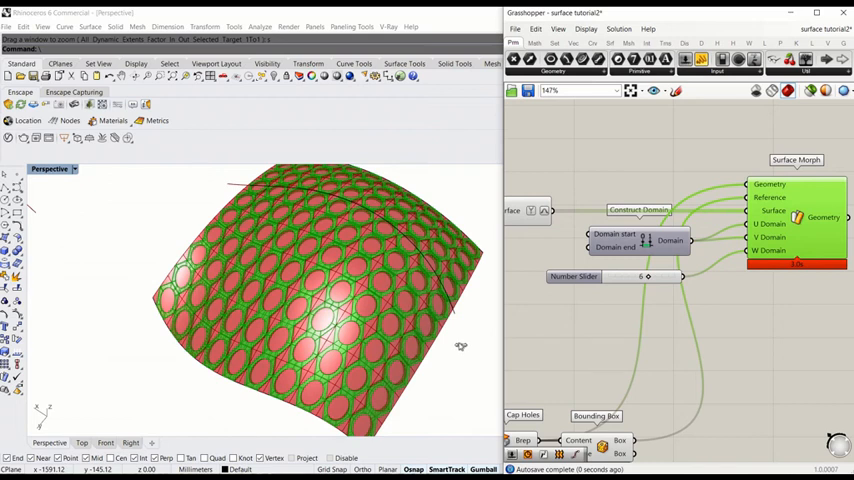
mouse_move(458, 330)
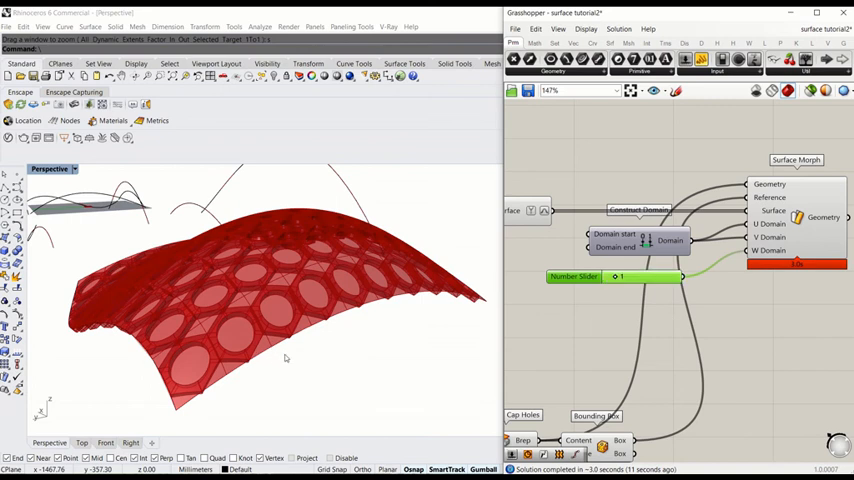
Adjust the W-domain slider to tune the morphed cell height
scroll(up, 3)
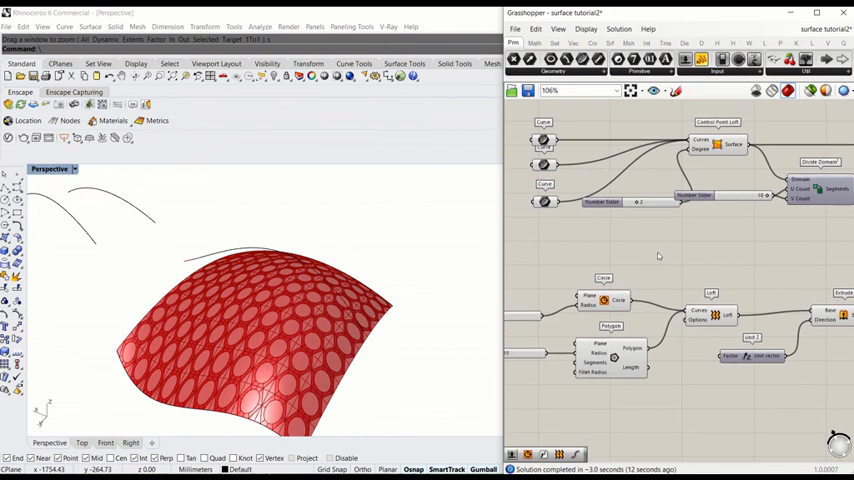
scroll(up, 3)
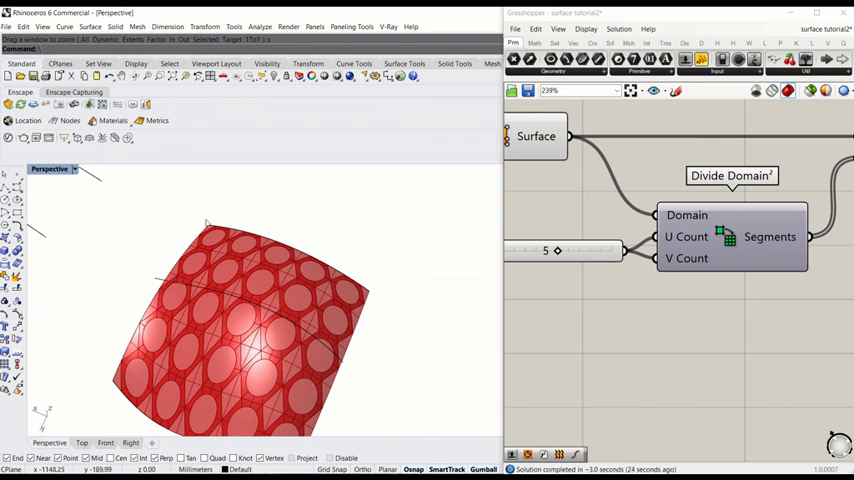
drag(250, 320, 220, 350)
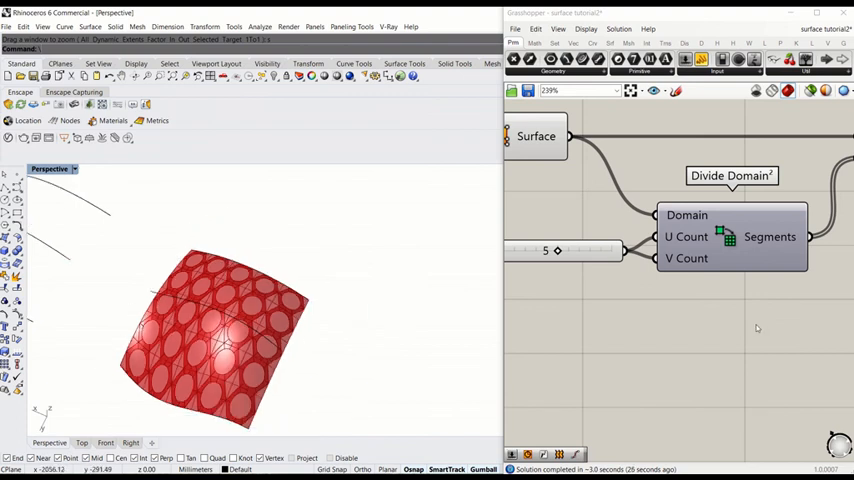